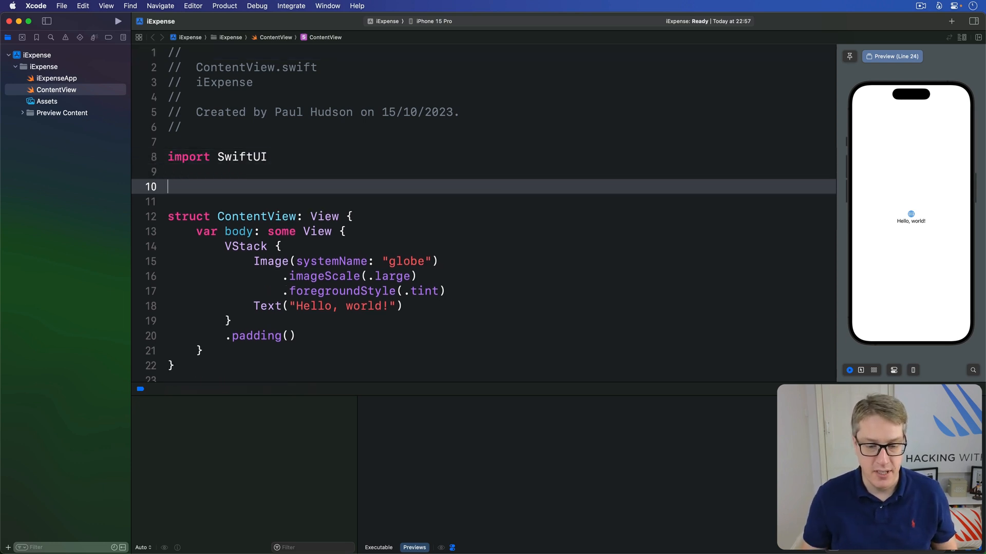
Step: Write struct User with var firstName = "Bilbo" and var lastName = "Baggins" above ContentView
{"action": "type", "text": "struct"}
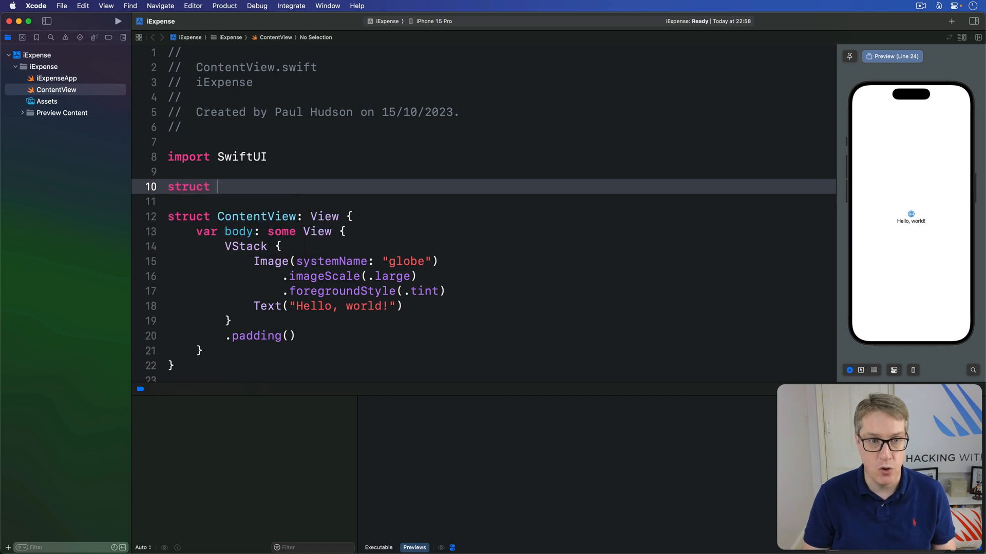
{"action": "type", "text": "User {"}
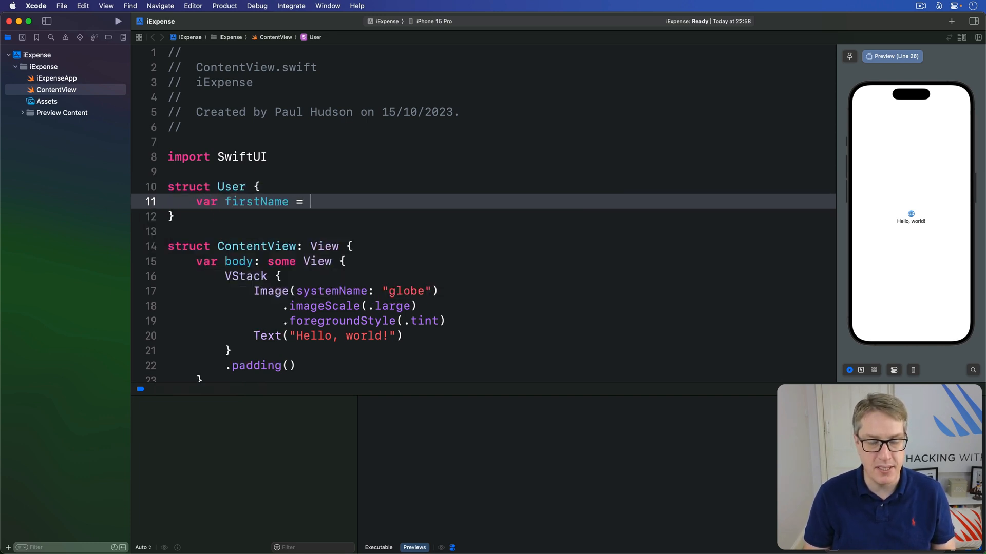
{"action": "type", "text": "\"Bilbo\""}
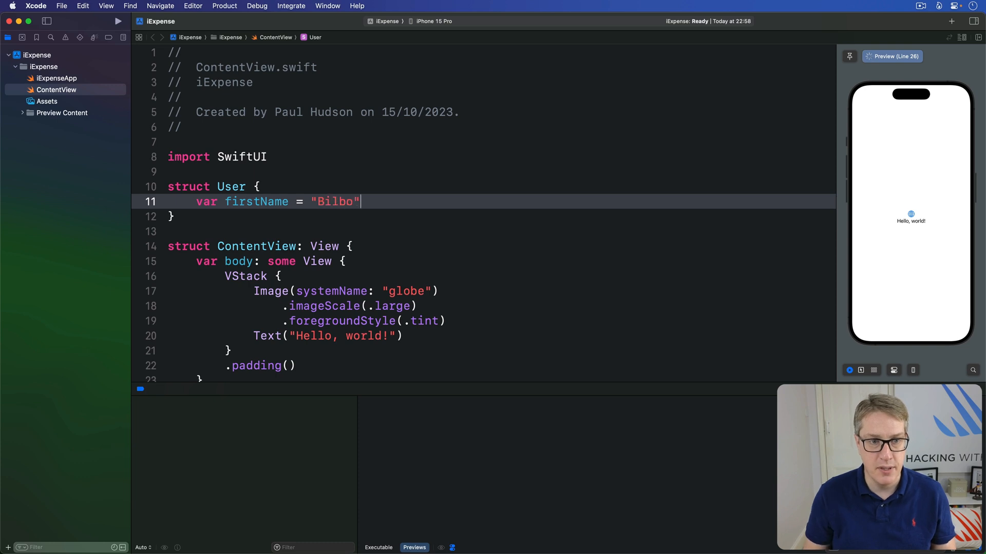
{"action": "type", "text": "var lastName -="}
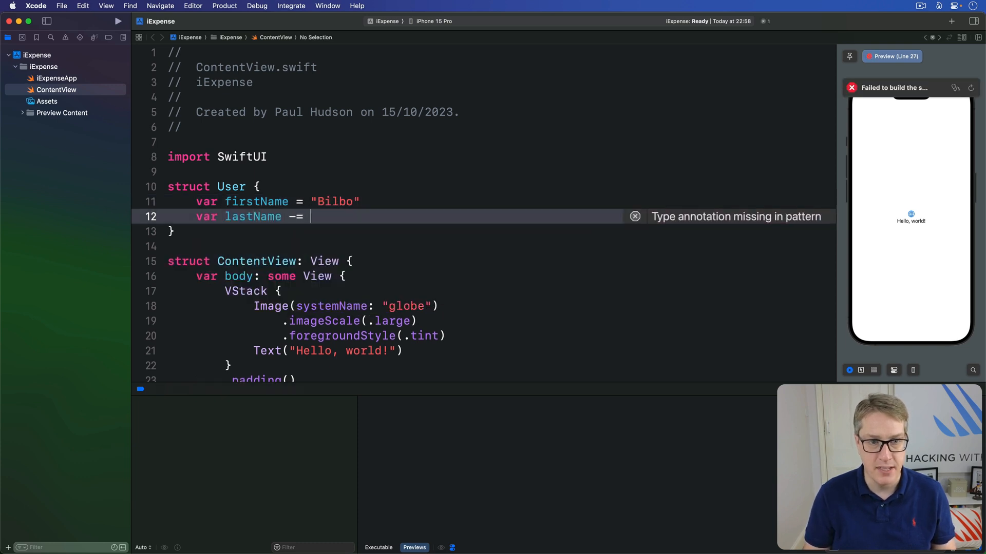
{"action": "type", "text": "\"Baggins\""}
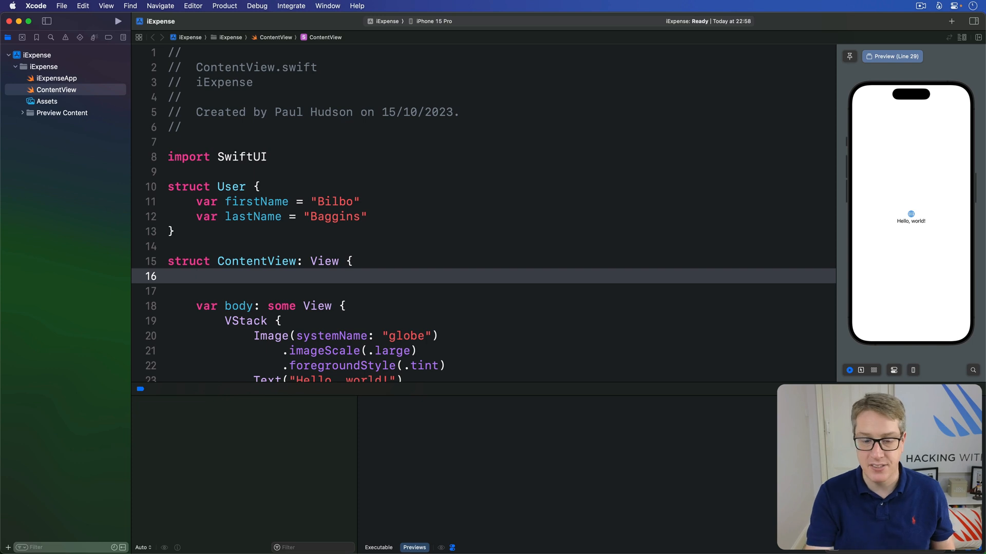
{"action": "type", "text": "@State private var user = User("}
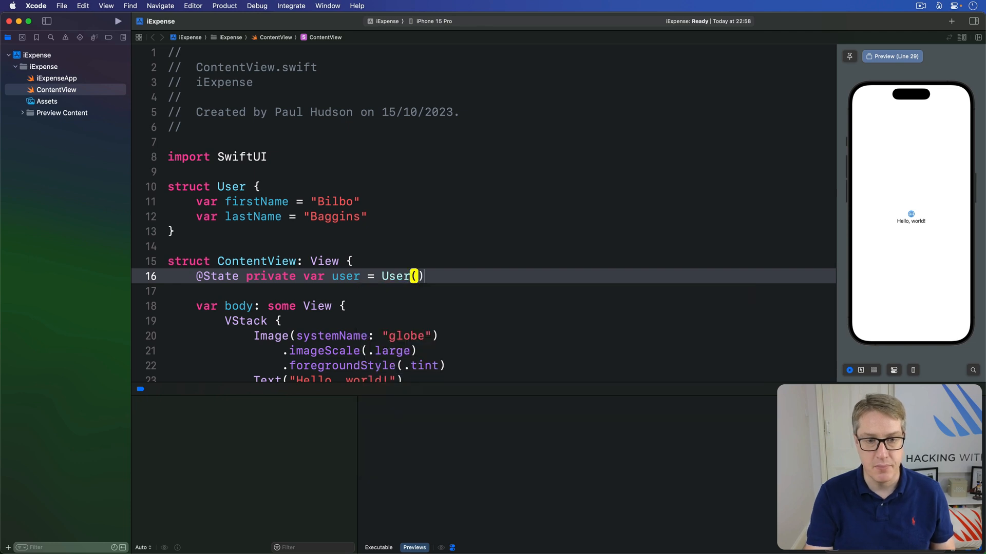
{"action": "scroll", "scroll_direction": "down", "scroll_amount": 3}
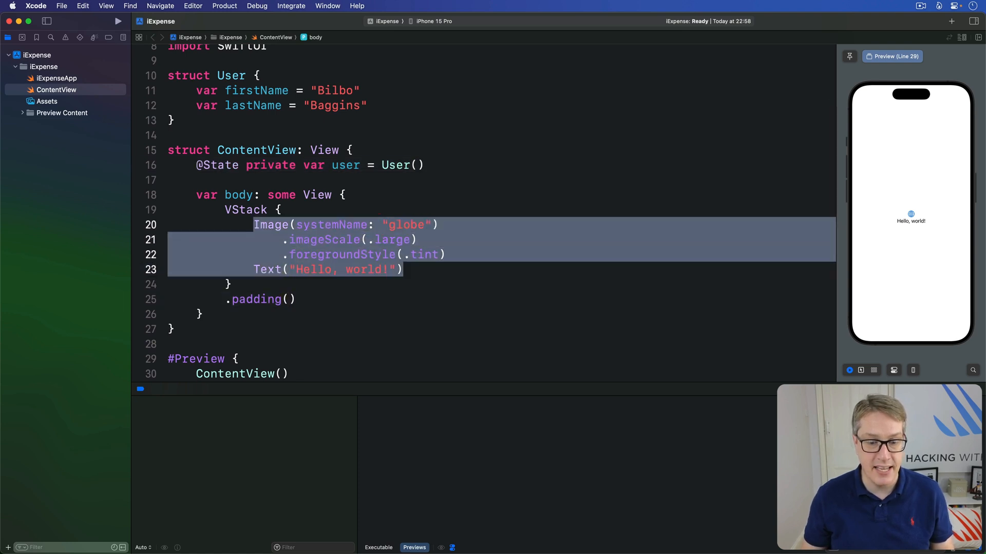
Step: Replace the globe and greeting with Text("Your name is \(user.firstName) \(user.lastName)")
{"action": "type", "text": "Text("}
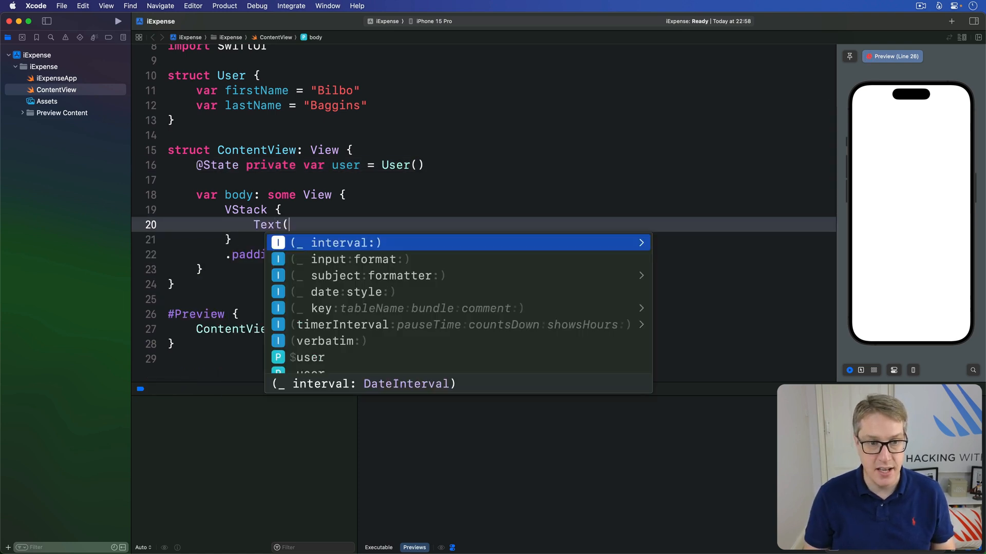
{"action": "type", "text": "\"Your name i\""}
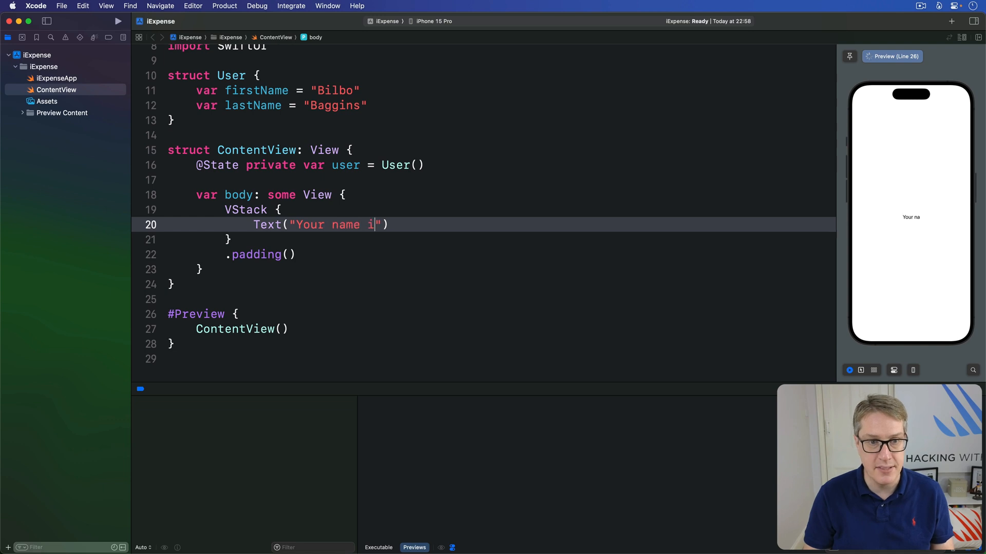
{"action": "type", "text": "s \\(uis"}
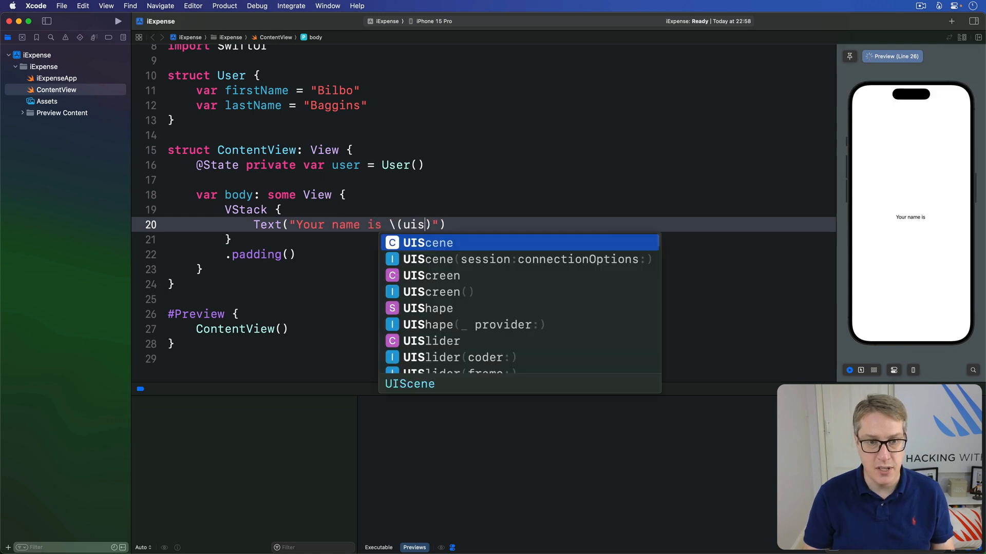
{"action": "type", "text": "user.firstName"}
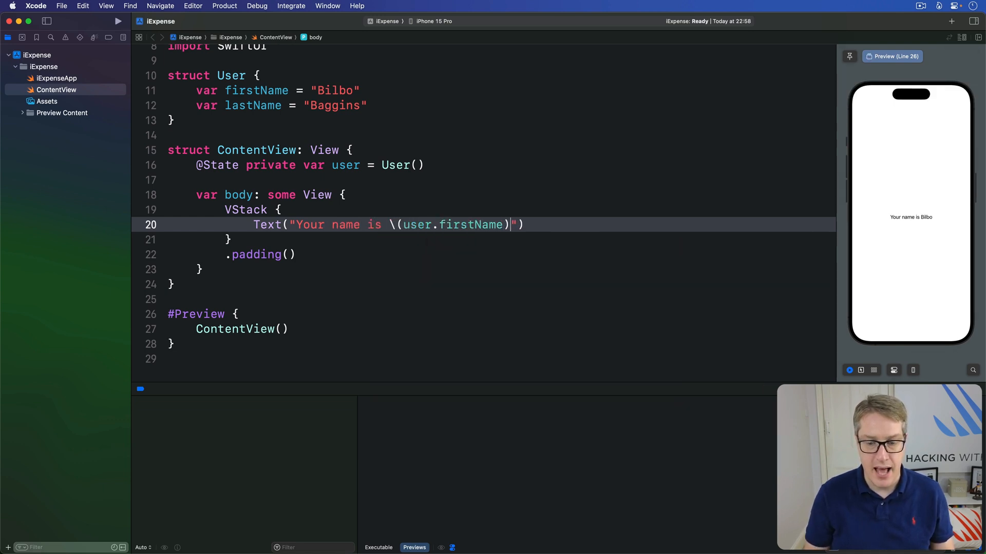
{"action": "type", "text": "\\(user.lastName"}
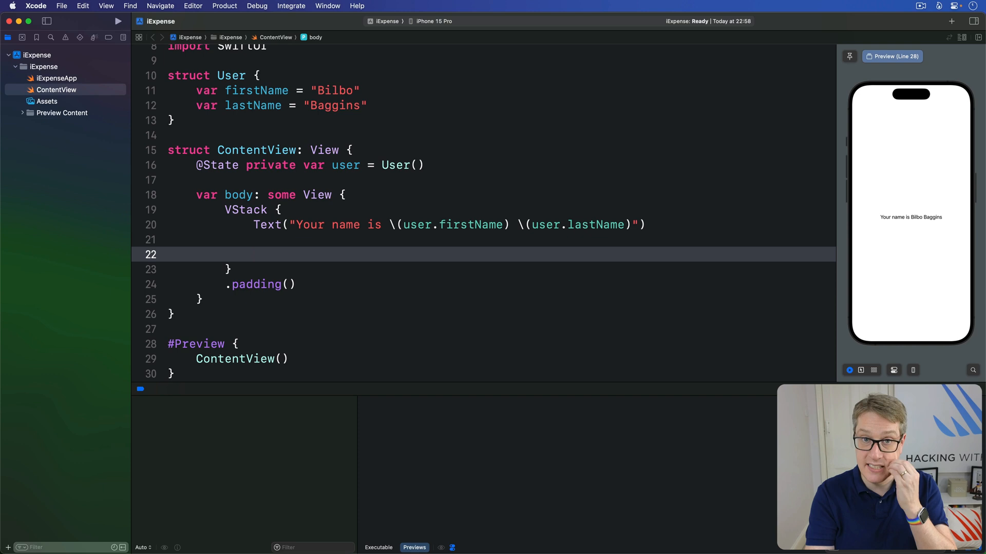
Step: Add TextFields "First name" and "Last name" bound to $user.firstName and $user.lastName
{"action": "left_click", "coordinate": [253, 254]}
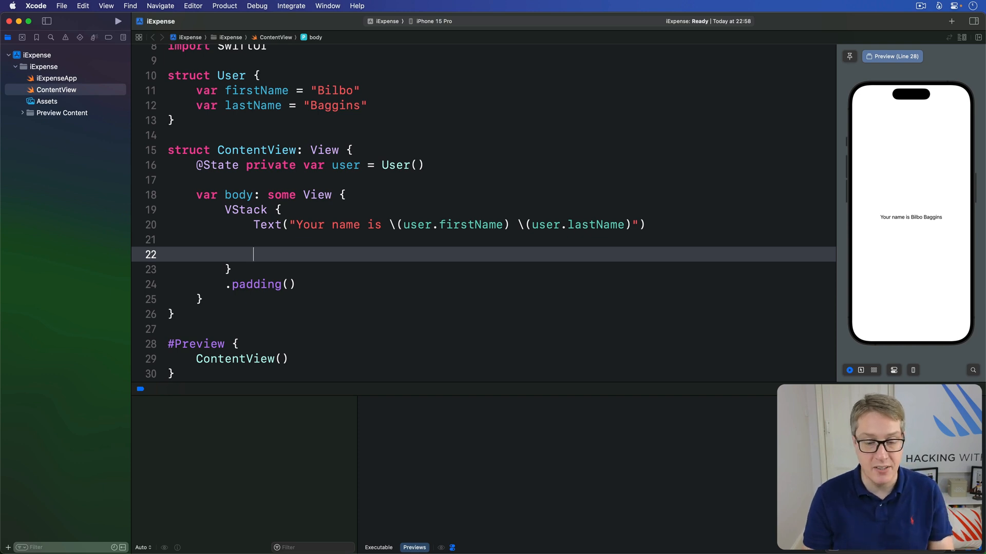
{"action": "type", "text": "TextField(\"First name\", text:"}
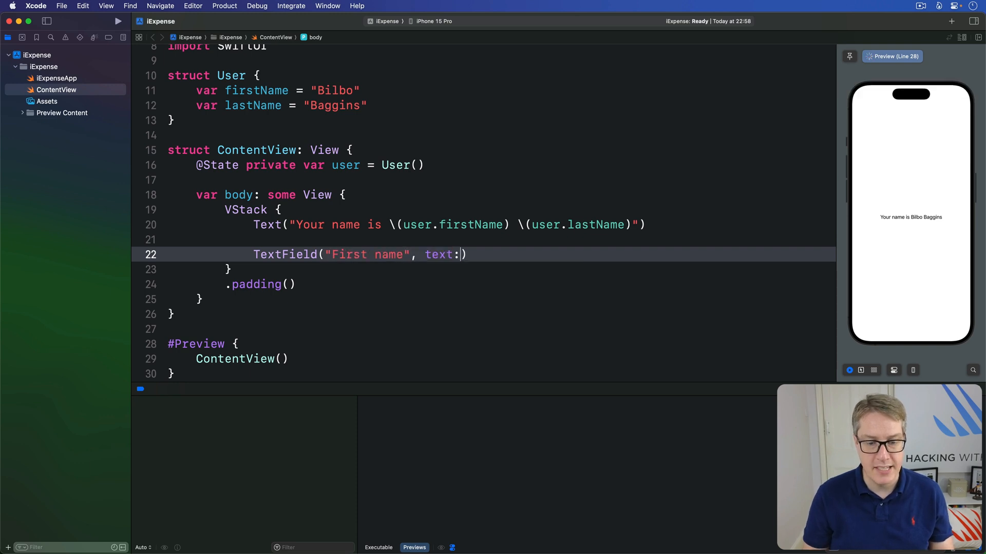
{"action": "type", "text": "$user.firstName"}
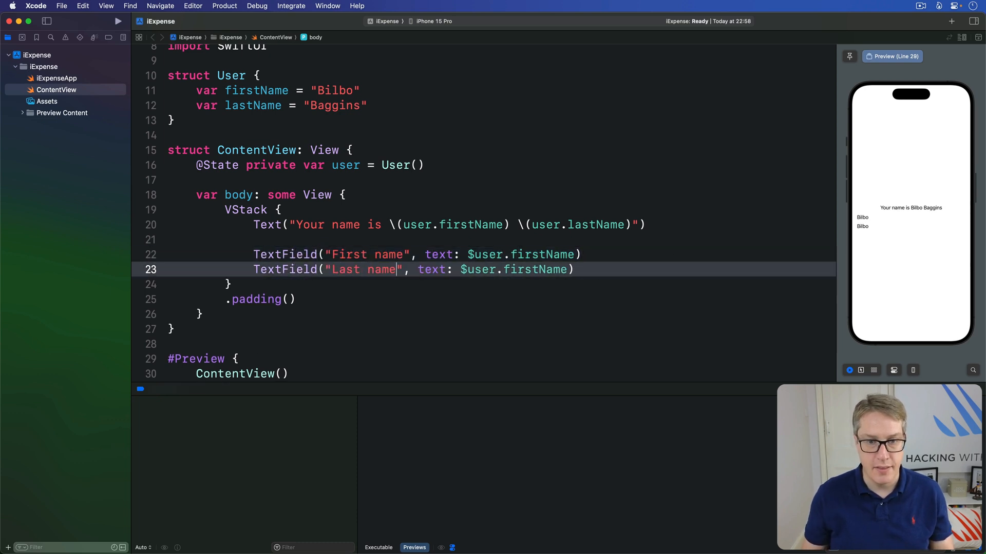
{"action": "type", "text": "fName"}
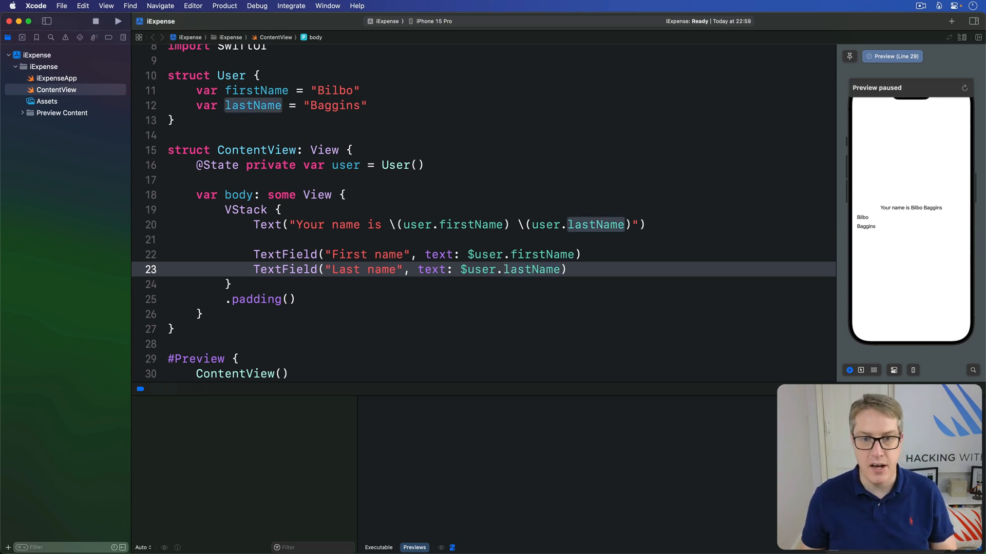
Step: Run the app and change the first name to Frodo, updating the greeting to Frodo Baggins
{"action": "left_click", "coordinate": [118, 20]}
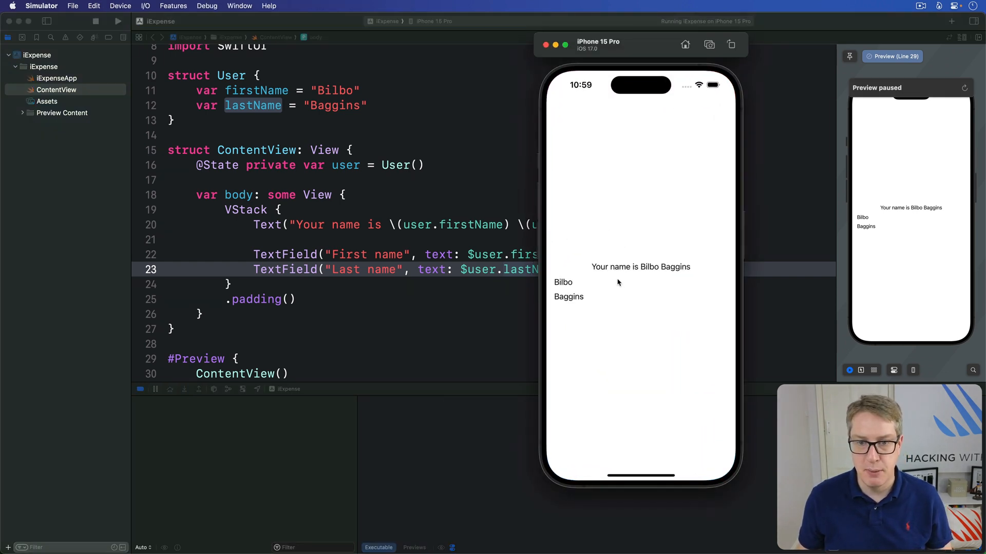
{"action": "mouse_move", "coordinate": [607, 284]}
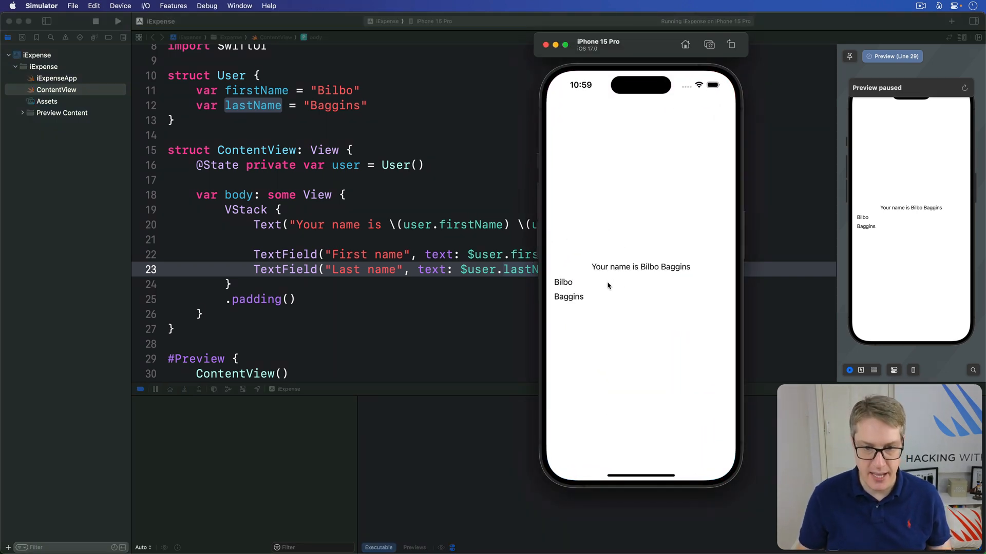
{"action": "type", "text": "Frod"}
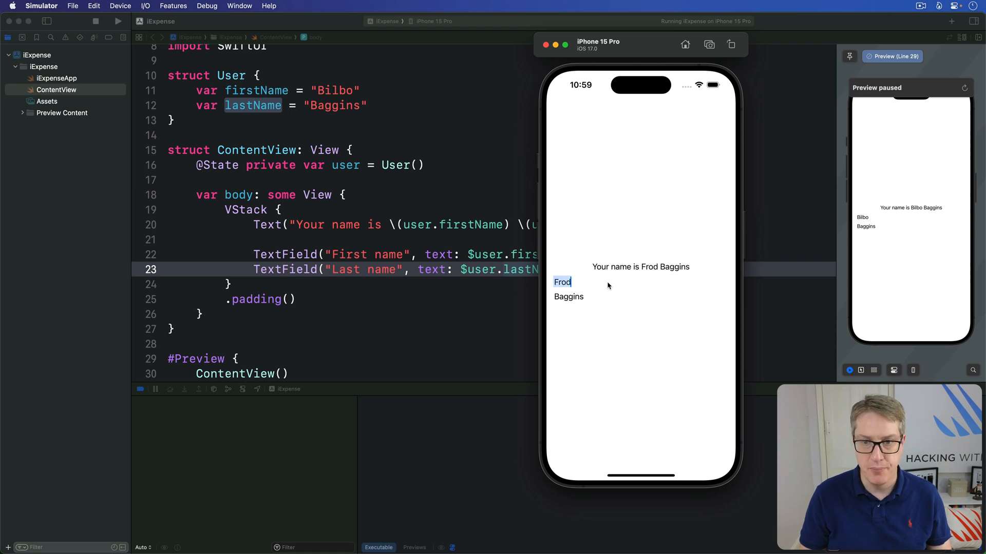
{"action": "type", "text": "o"}
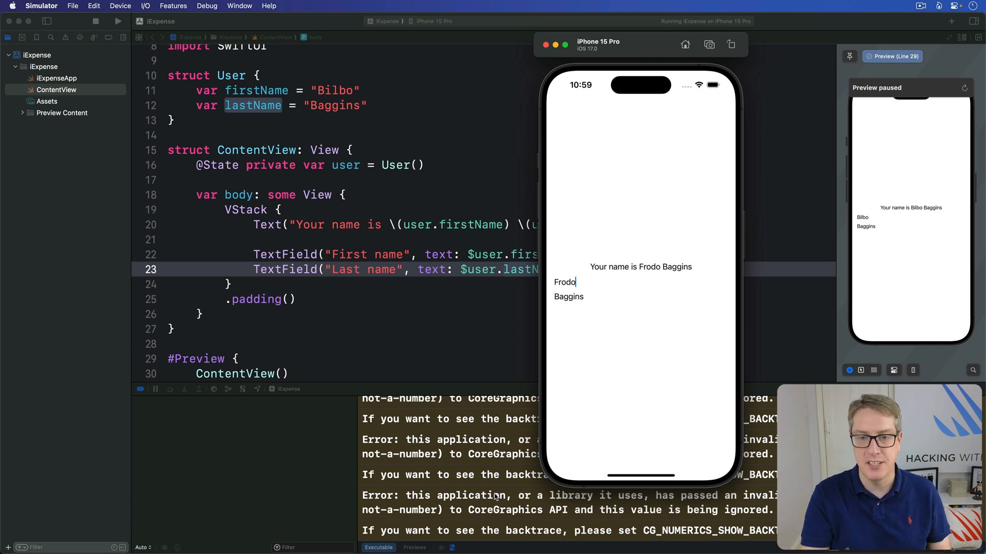
{"action": "mouse_move", "coordinate": [542, 295]}
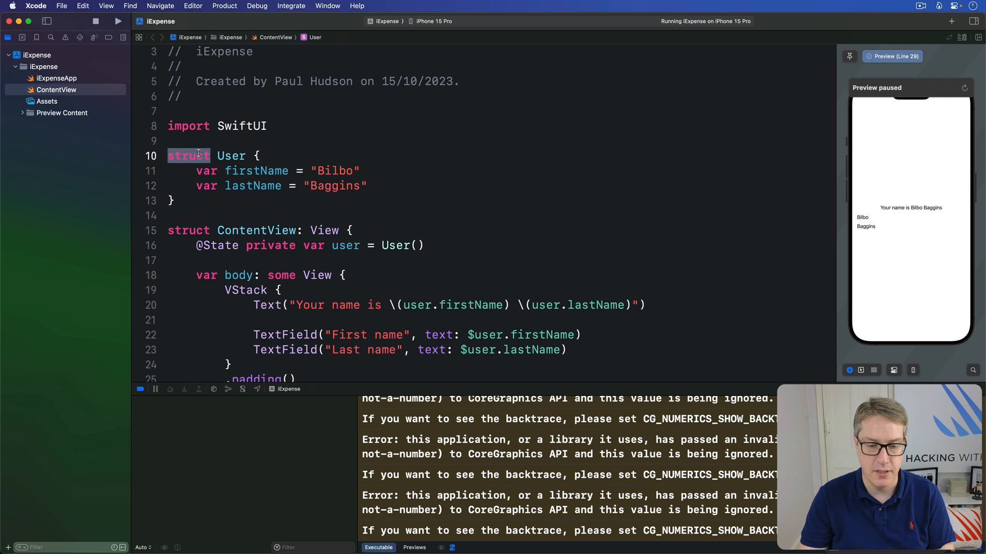
Step: Change the User declaration from struct to class
{"action": "type", "text": "class"}
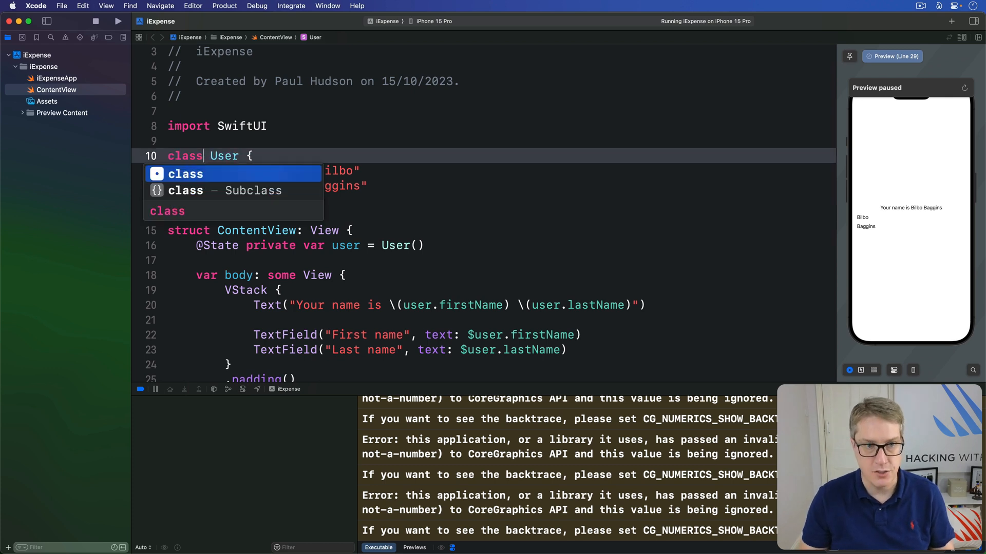
Step: Build and run the app with User as a class on the iPhone 15 Pro simulator
{"action": "key", "text": "escape"}
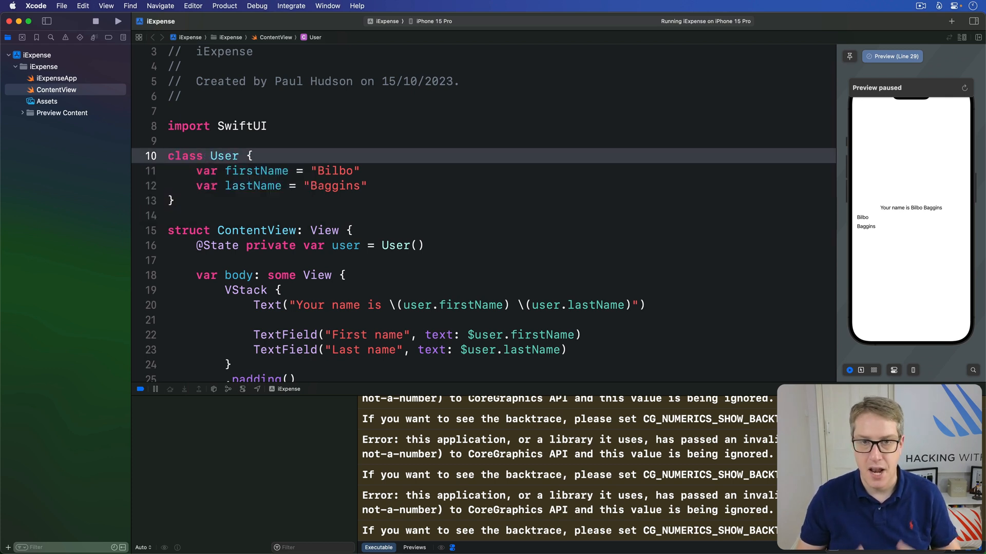
{"action": "left_click", "coordinate": [96, 20]}
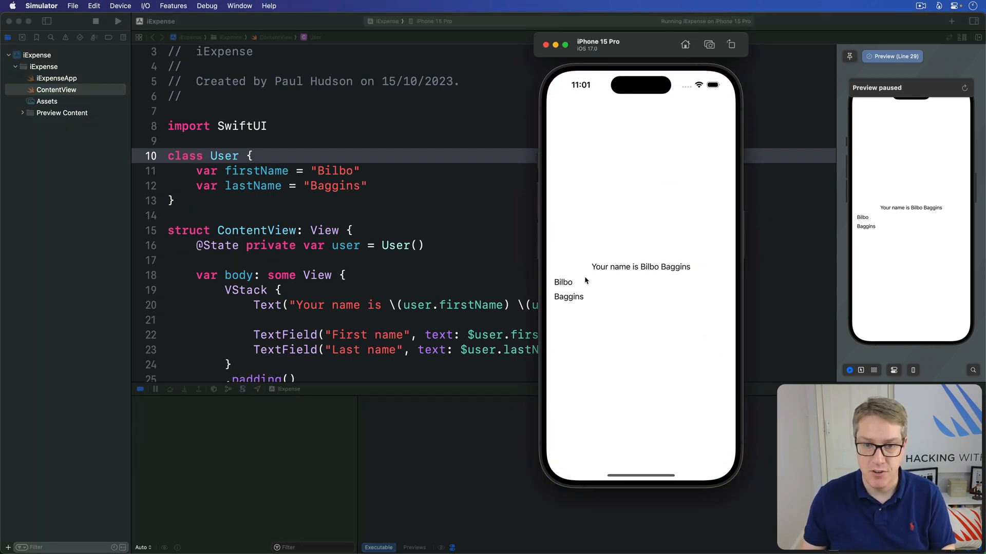
Step: Replace Bilbo with Frodo in the first field while the greeting still reads Bilbo Baggins
{"action": "double_click", "coordinate": [562, 282]}
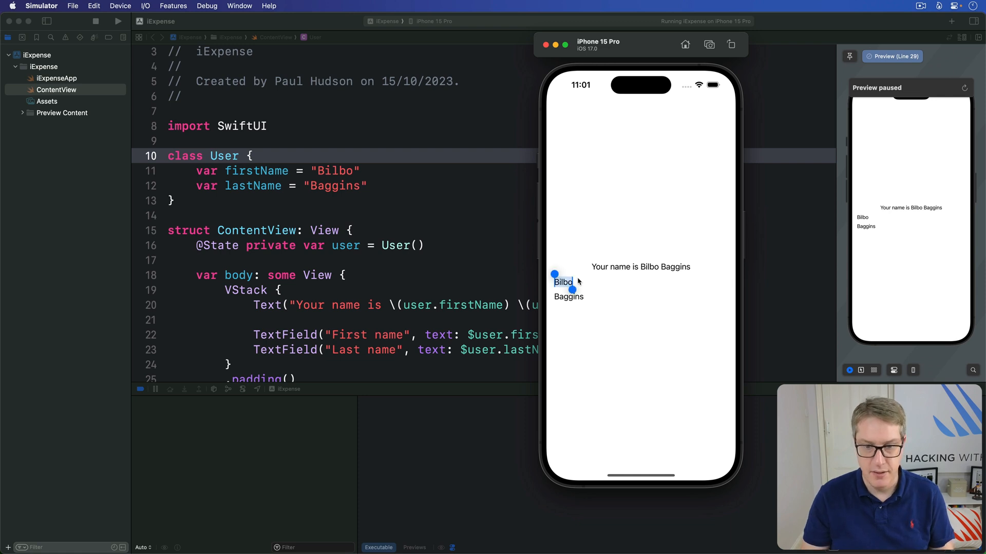
{"action": "type", "text": "Frodo"}
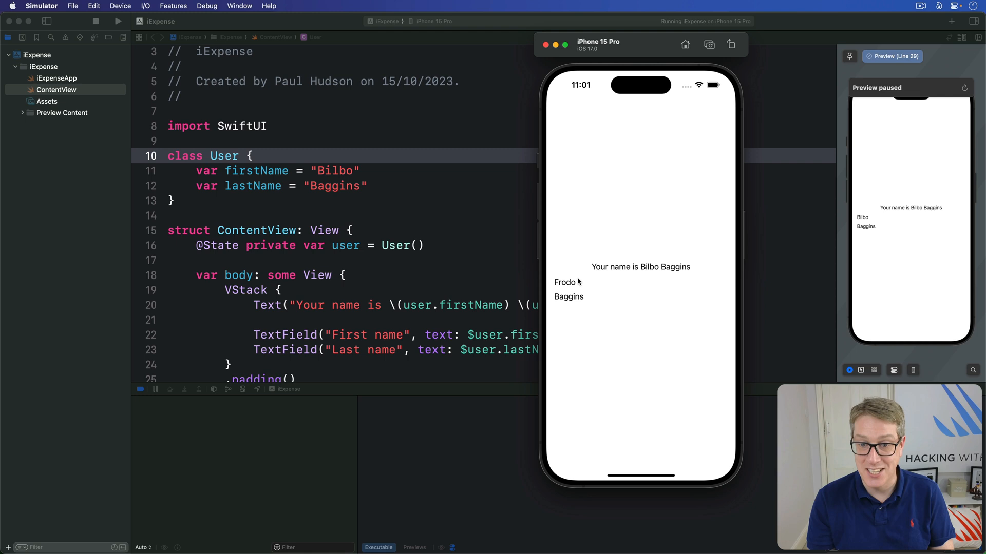
{"action": "mouse_move", "coordinate": [596, 267]}
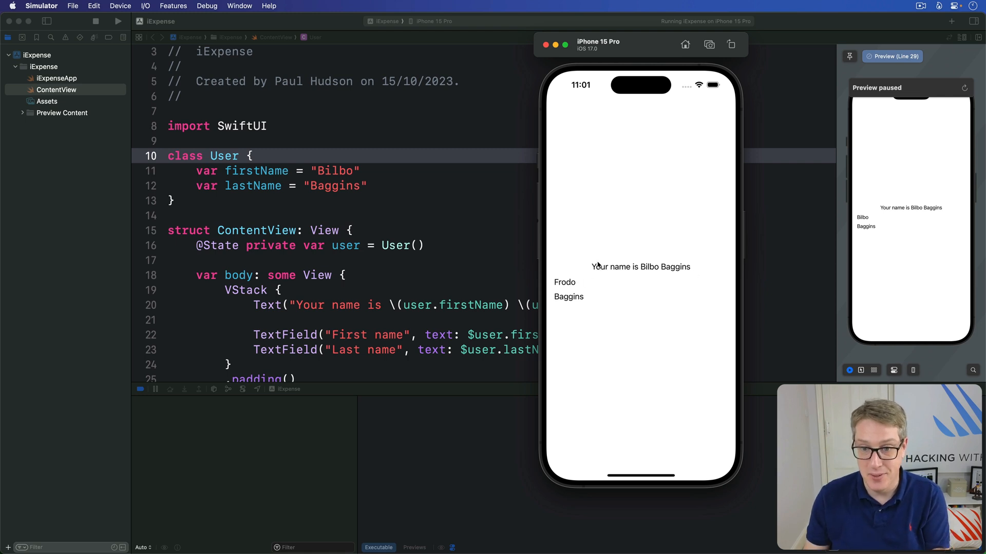
{"action": "mouse_move", "coordinate": [703, 271]}
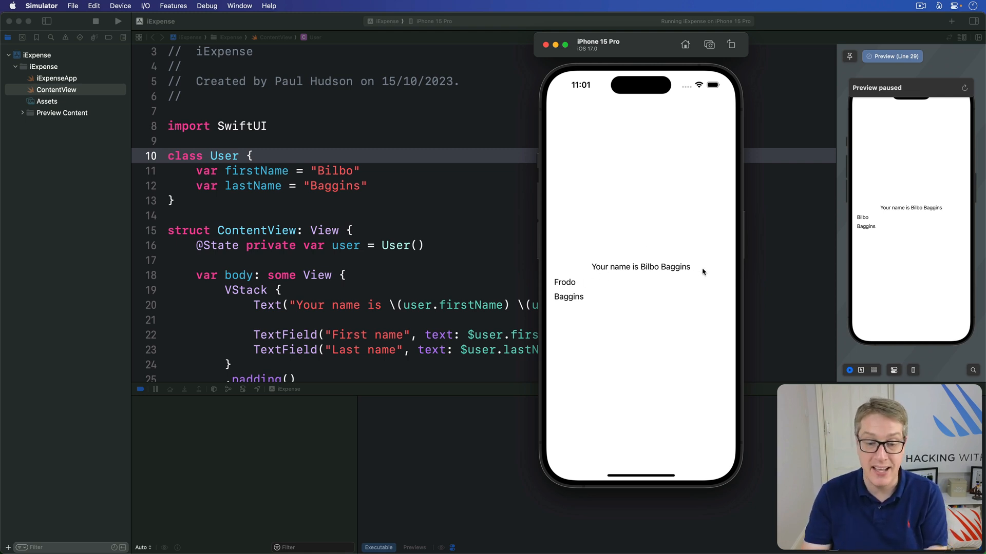
{"action": "mouse_move", "coordinate": [588, 282]}
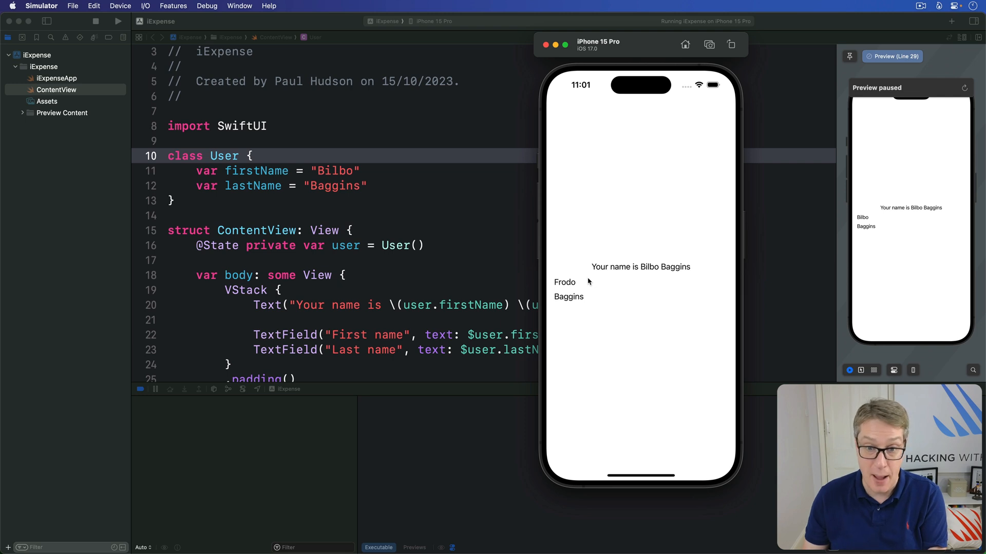
{"action": "left_click", "coordinate": [569, 296]}
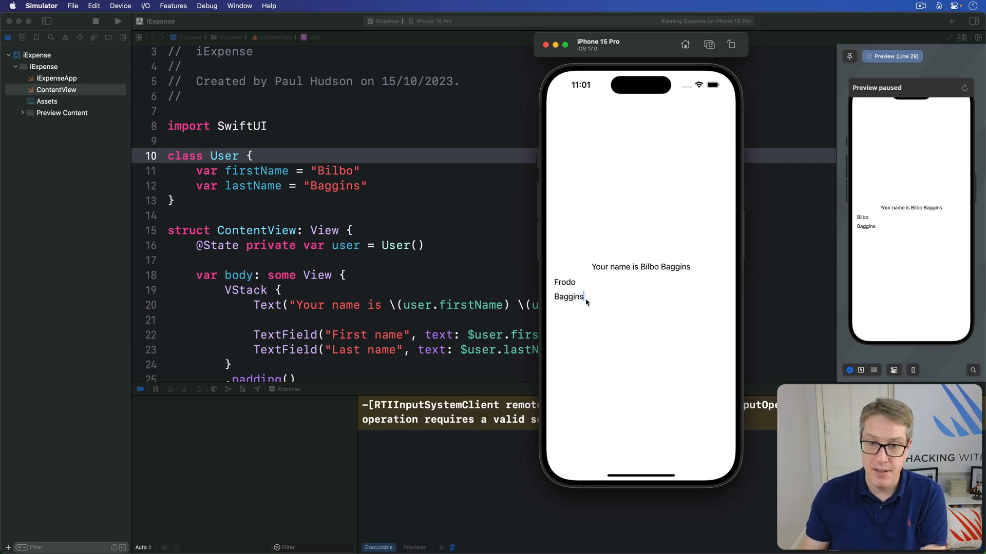
{"action": "mouse_move", "coordinate": [750, 270]}
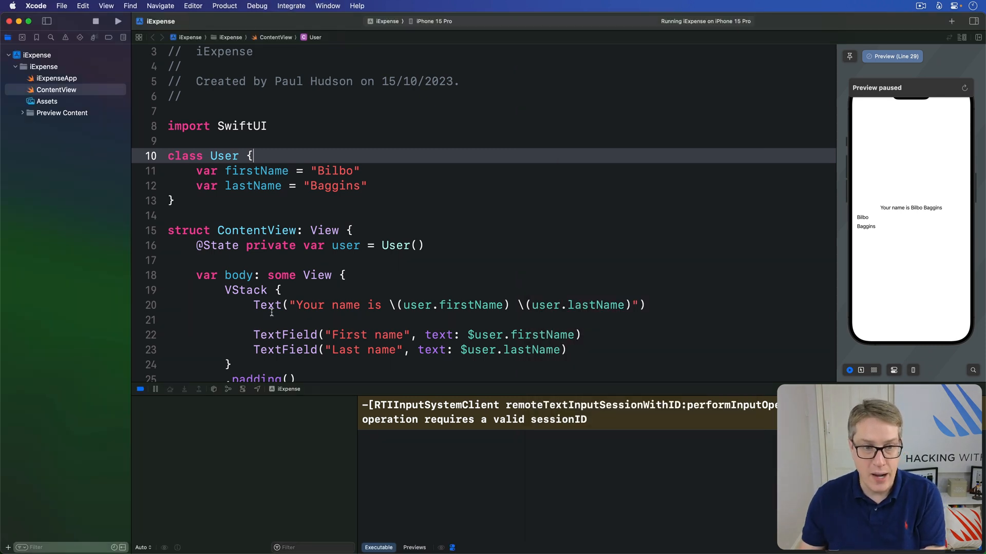
{"action": "left_click", "coordinate": [238, 245]}
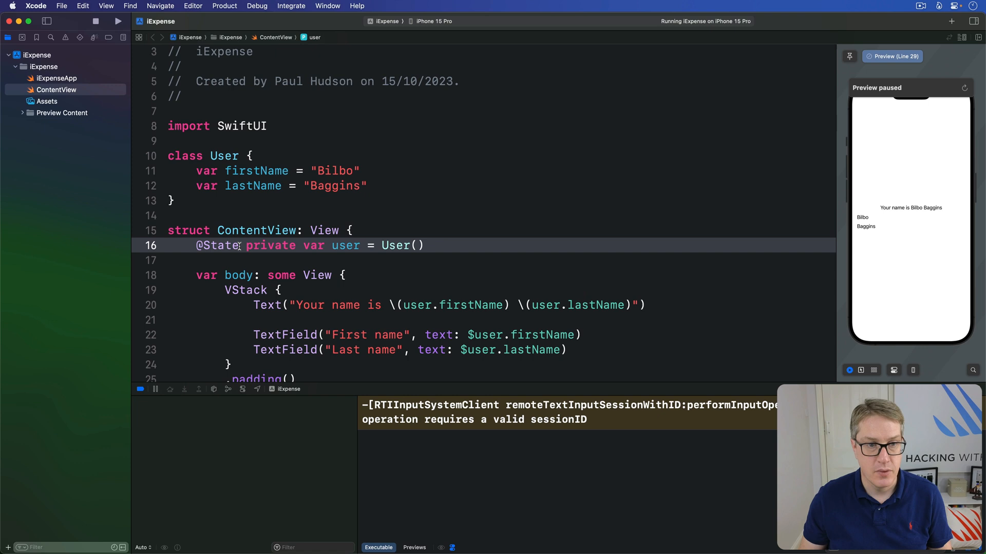
{"action": "double_click", "coordinate": [220, 245]}
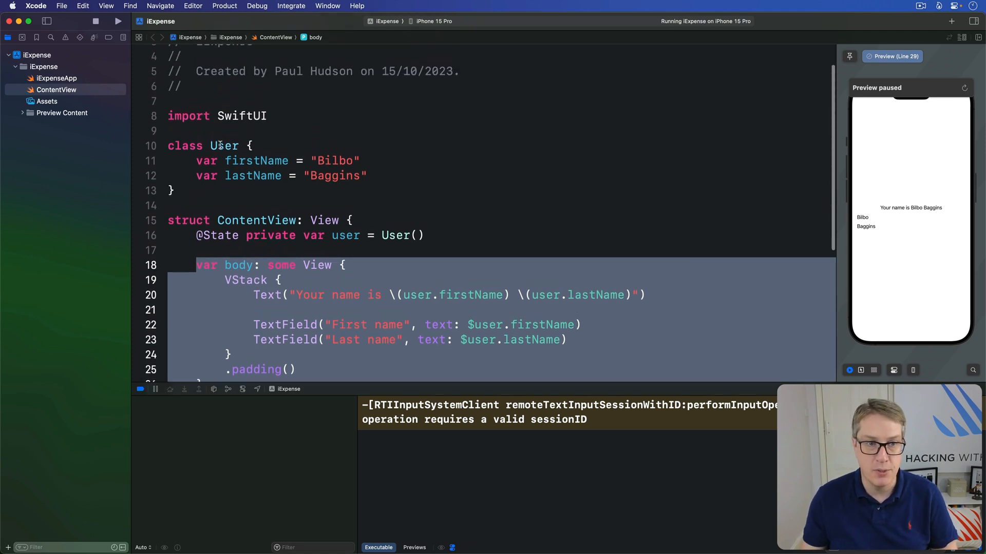
{"action": "double_click", "coordinate": [224, 145]}
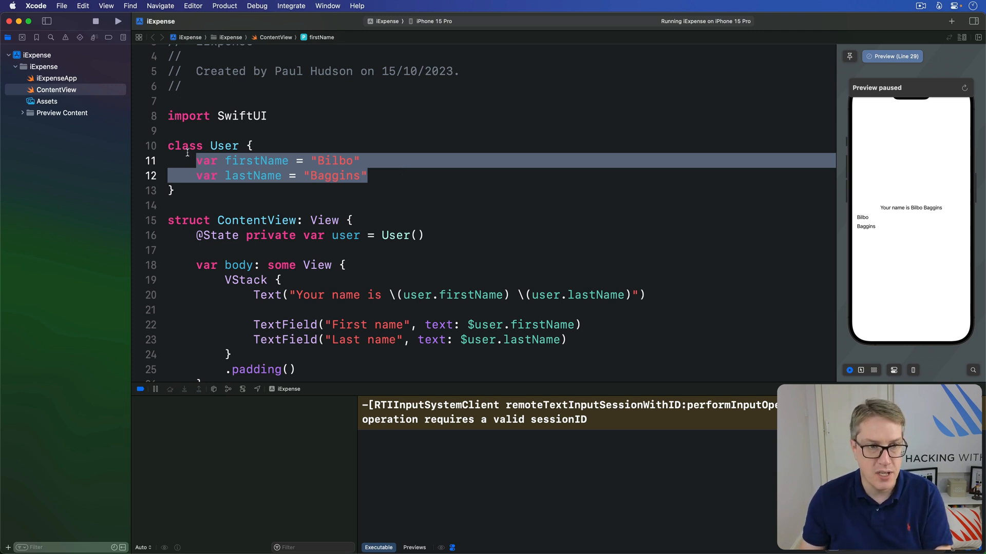
{"action": "double_click", "coordinate": [184, 145]}
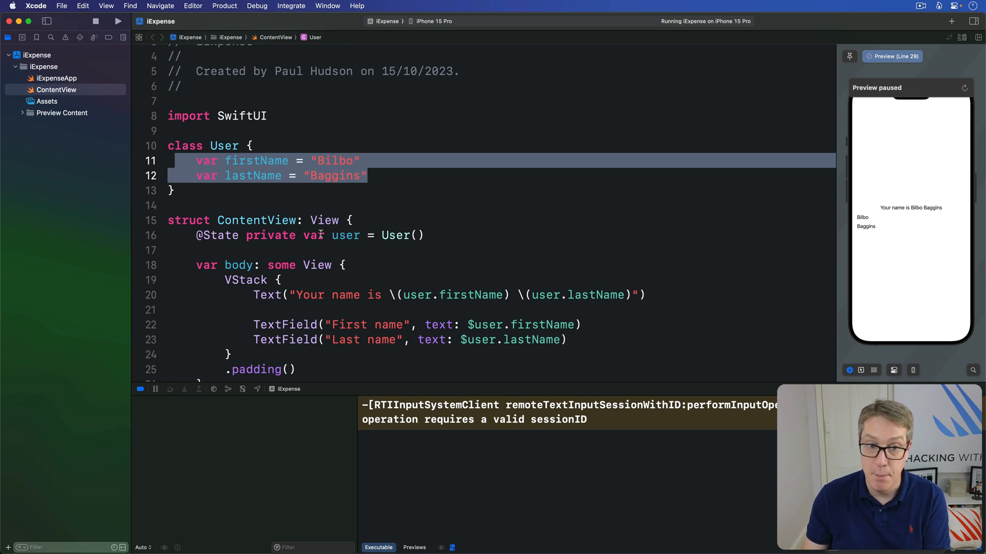
{"action": "double_click", "coordinate": [345, 235]}
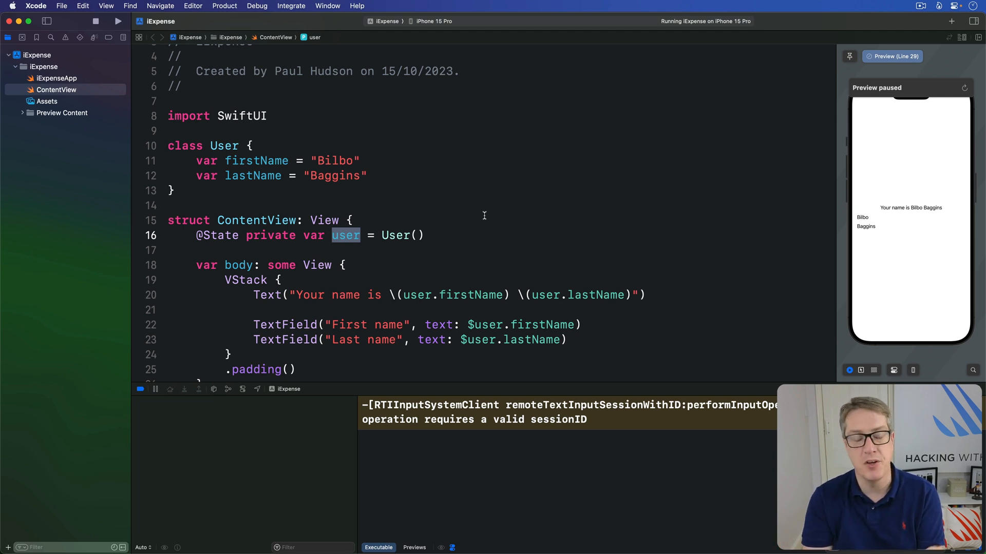
{"action": "mouse_move", "coordinate": [396, 178]}
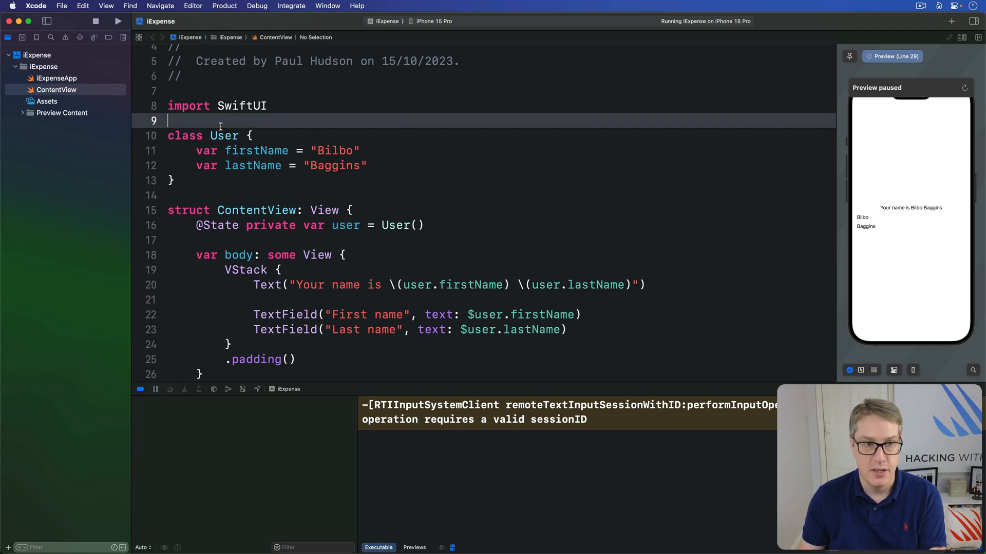
{"action": "key", "text": "return"}
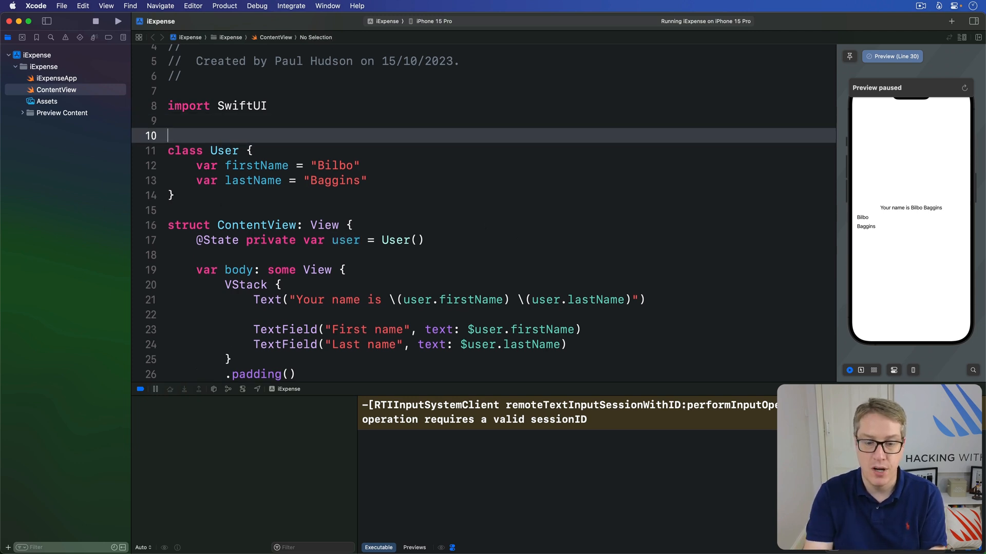
{"action": "type", "text": "@"}
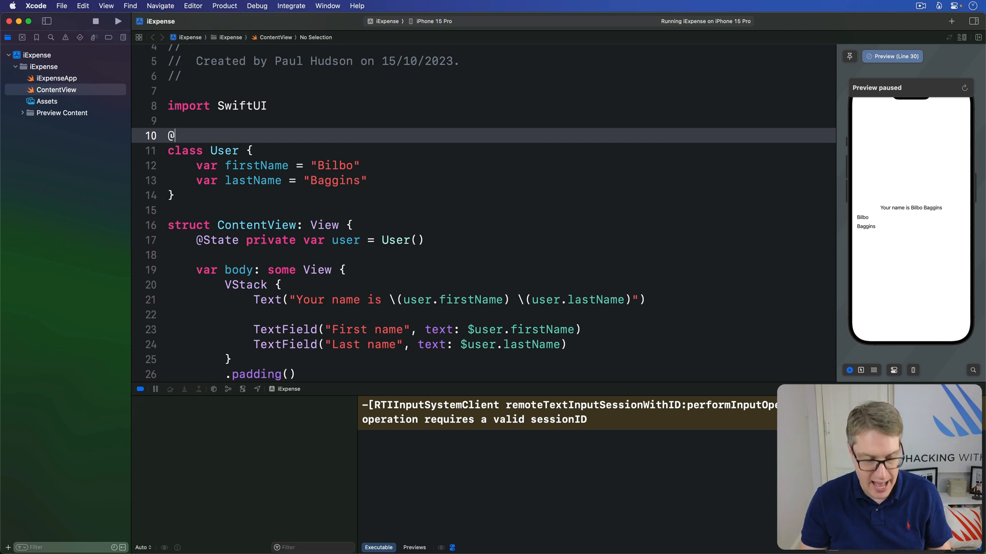
{"action": "type", "text": "Observable"}
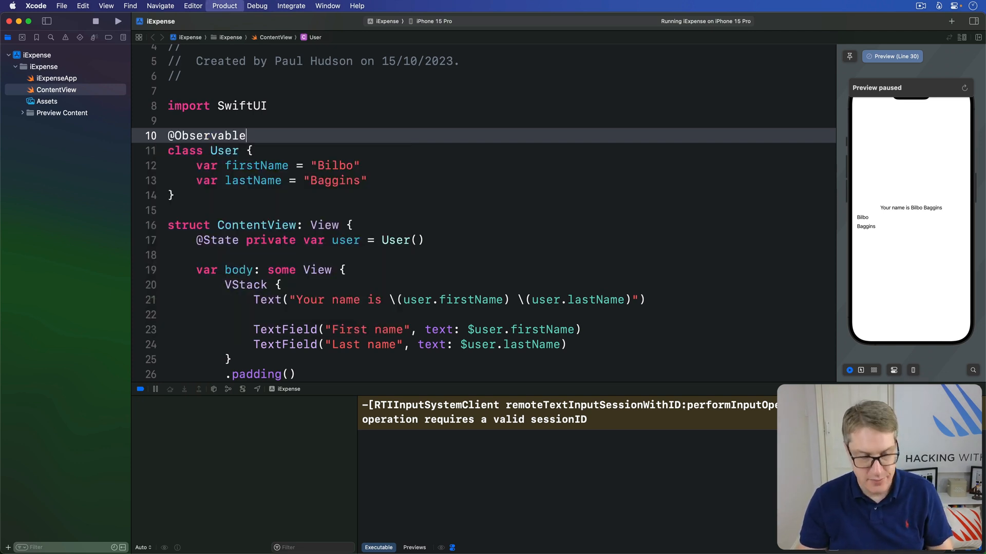
Step: Rerun the app and edit the first name, with the greeting now updating live as typed
{"action": "left_click", "coordinate": [118, 21]}
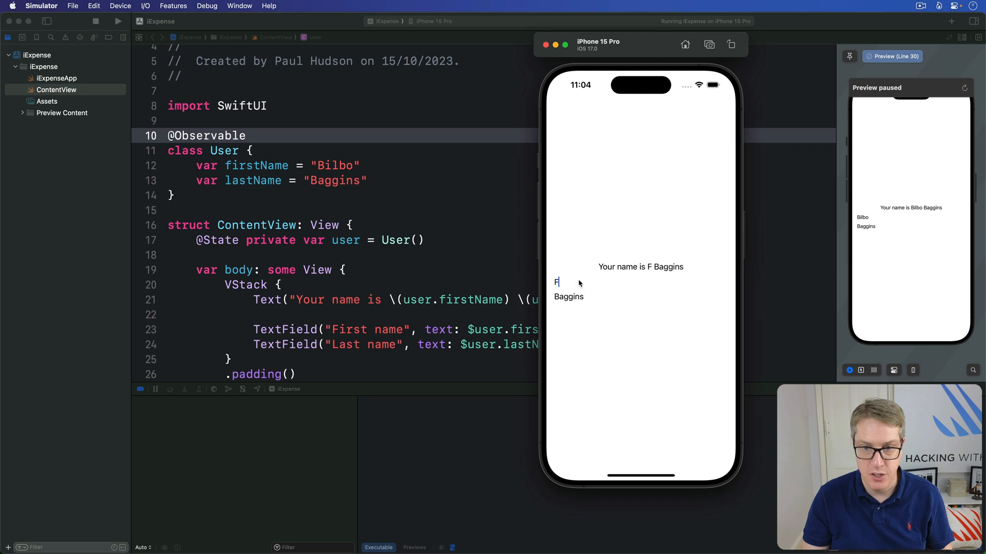
{"action": "type", "text": "rodo"}
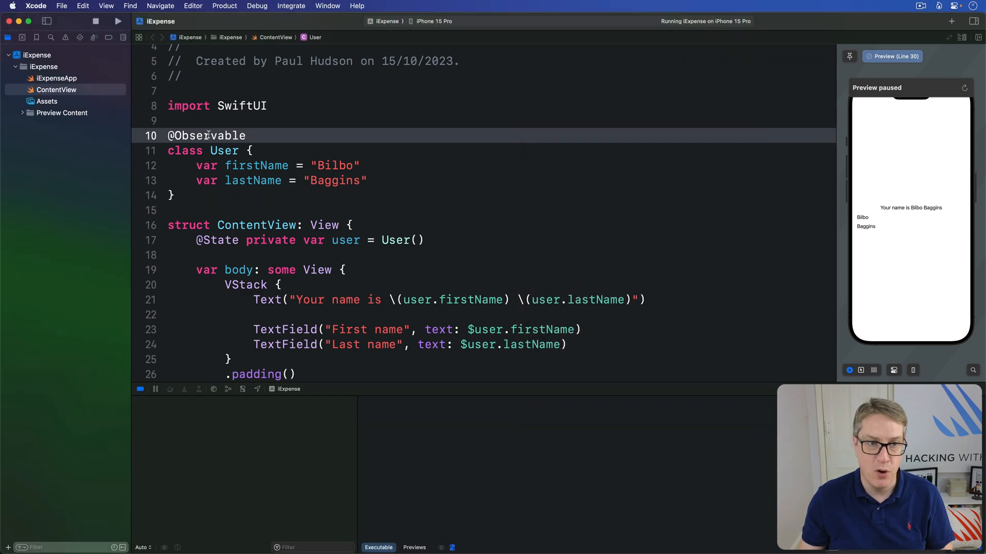
{"action": "double_click", "coordinate": [206, 135]}
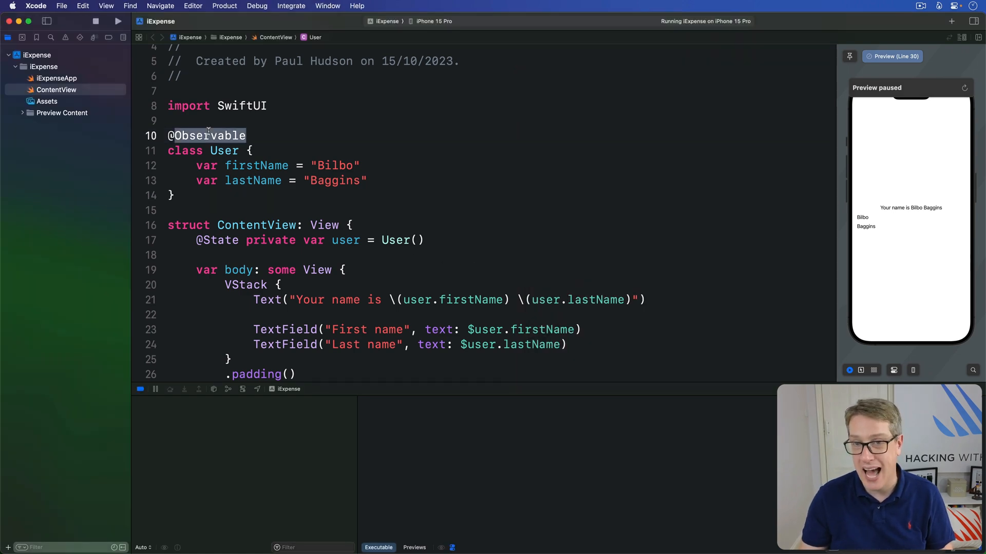